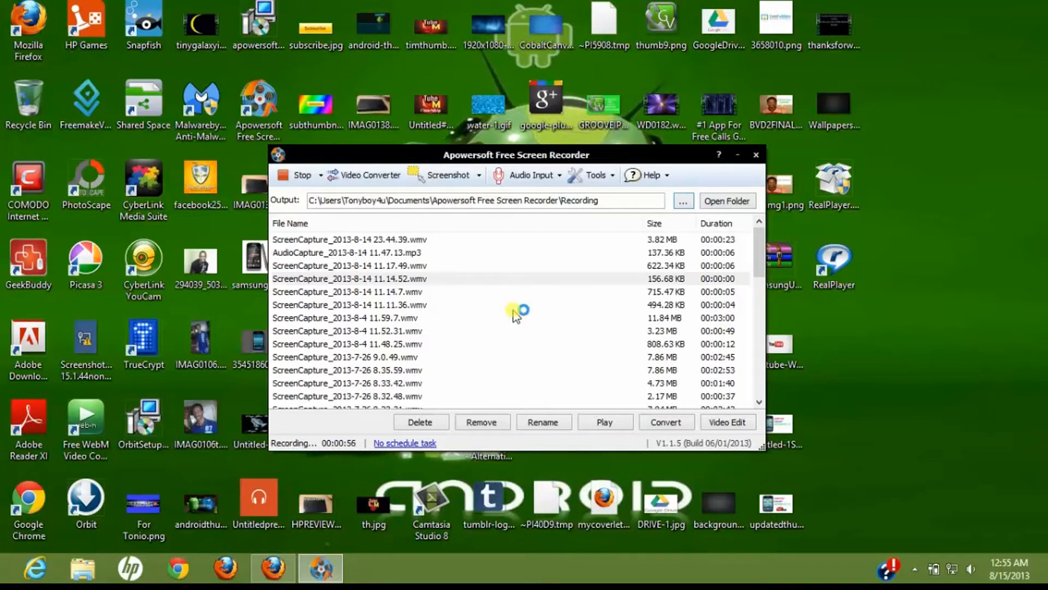
mouse_move(337, 194)
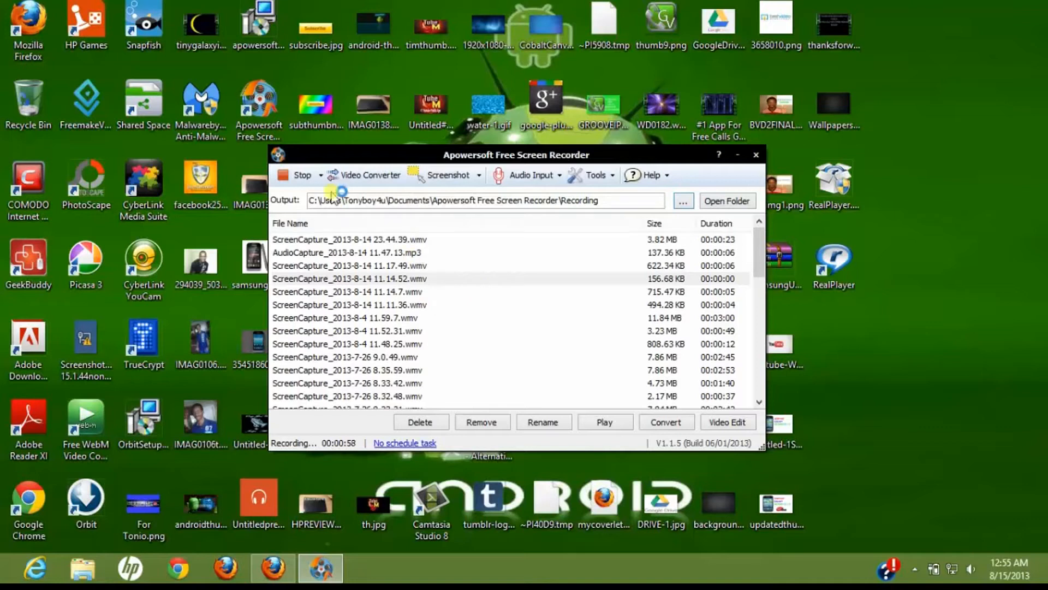
mouse_move(302, 174)
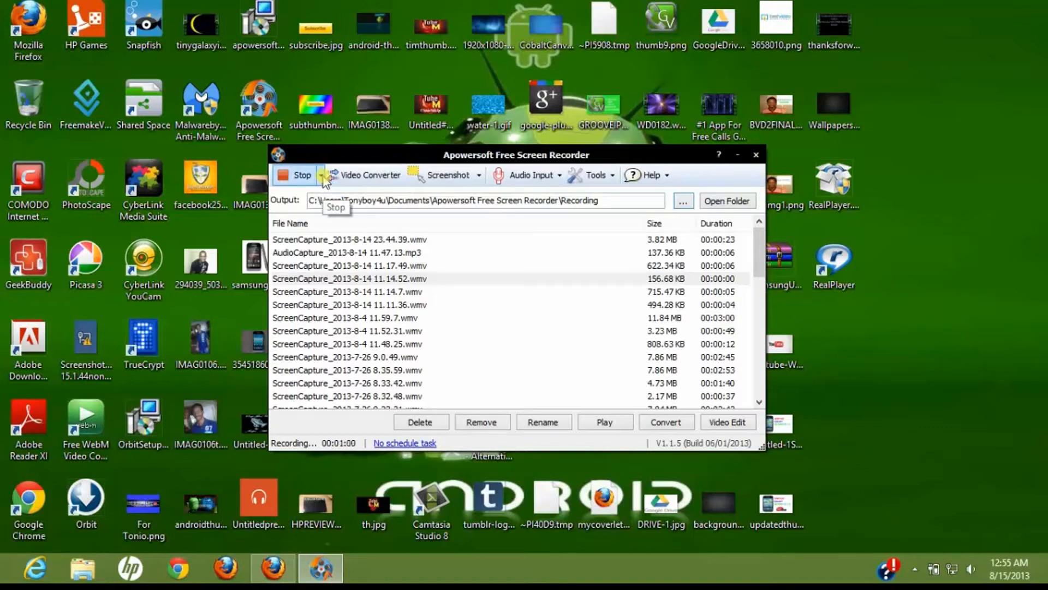
Show the recording mode menu: region, full screen, around mouse, web camera, only audio.
left_click(321, 175)
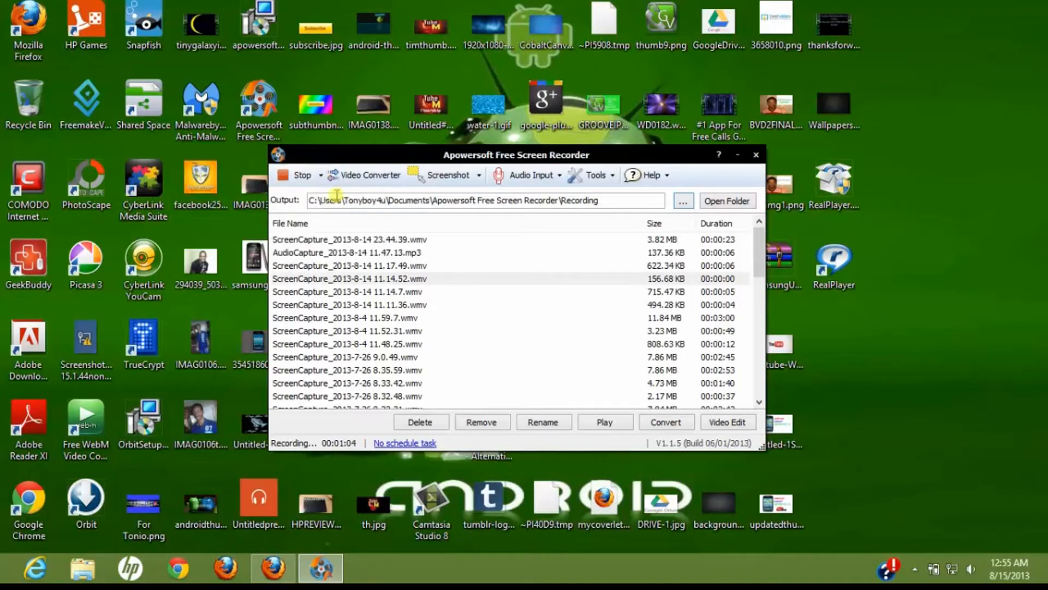
left_click(302, 175)
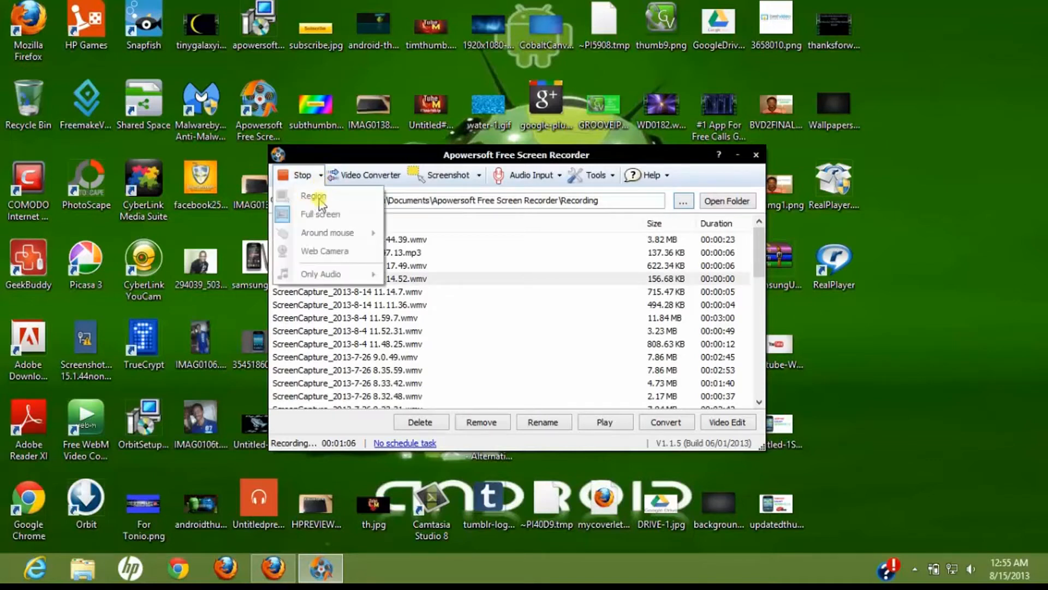
mouse_move(320, 217)
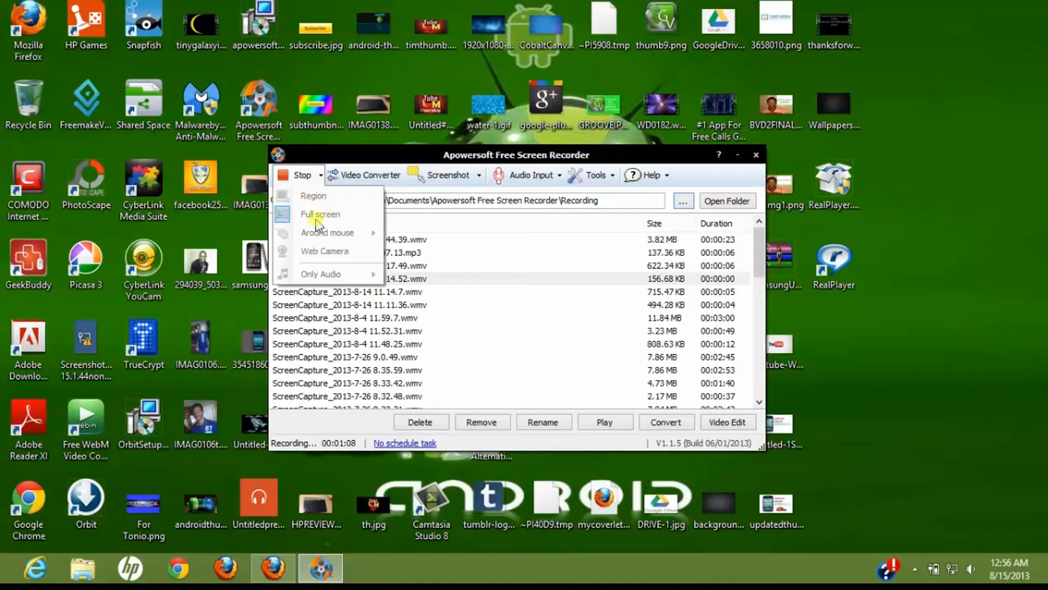
mouse_move(321, 232)
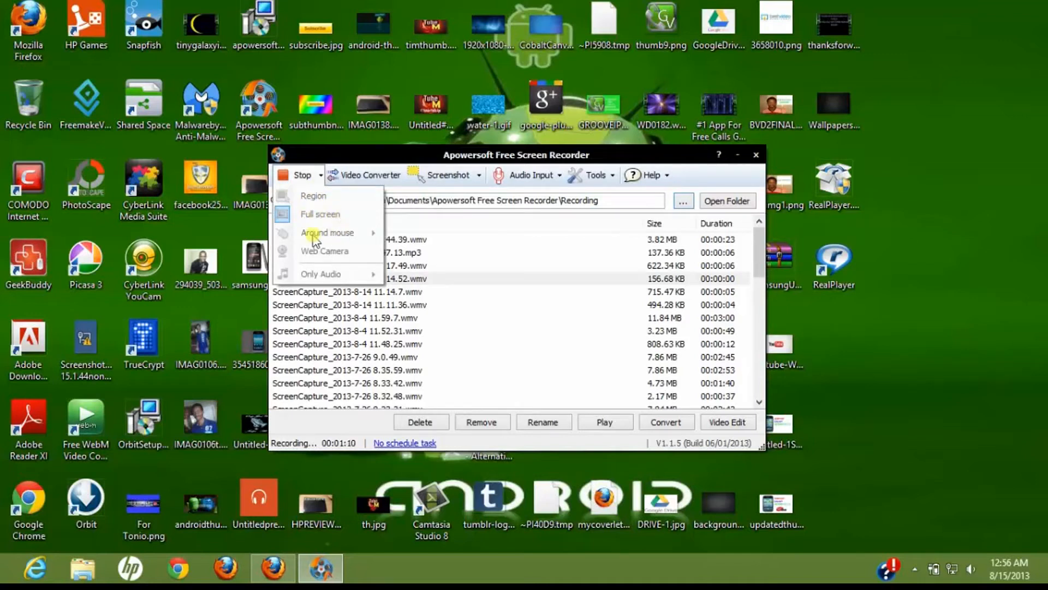
mouse_move(336, 236)
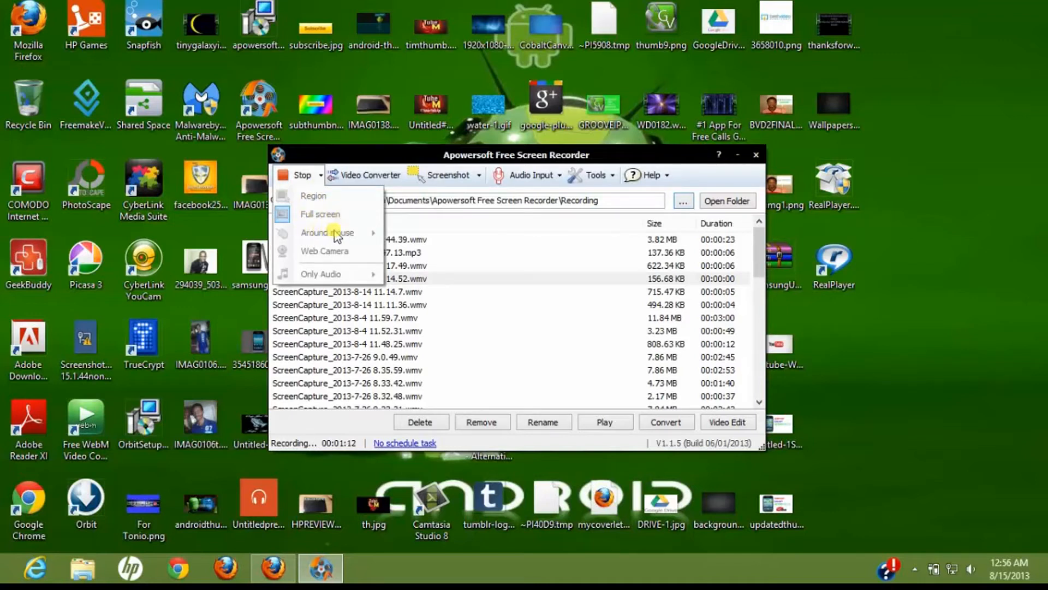
mouse_move(334, 256)
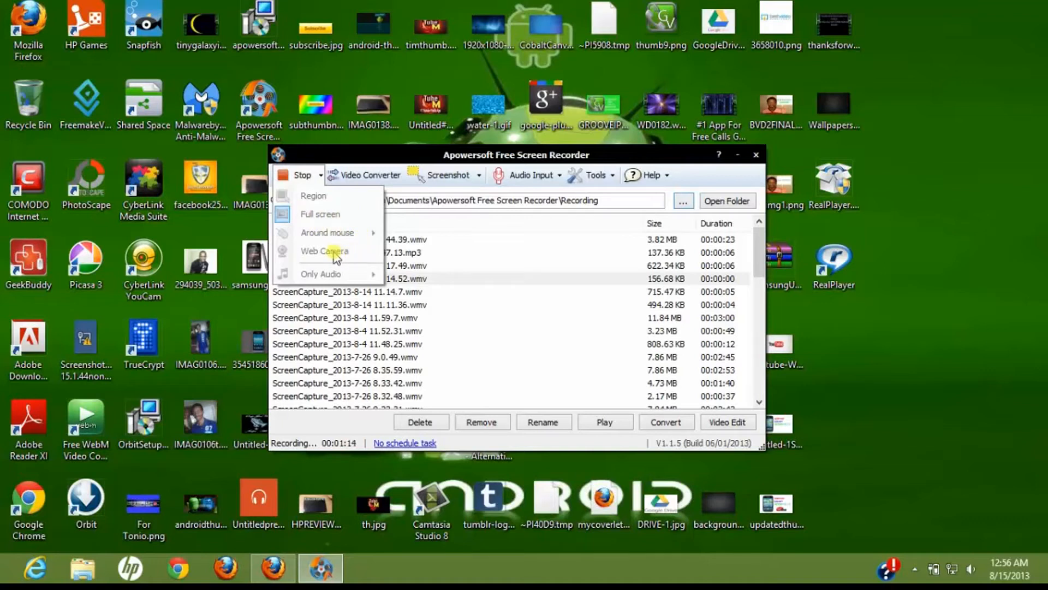
mouse_move(353, 261)
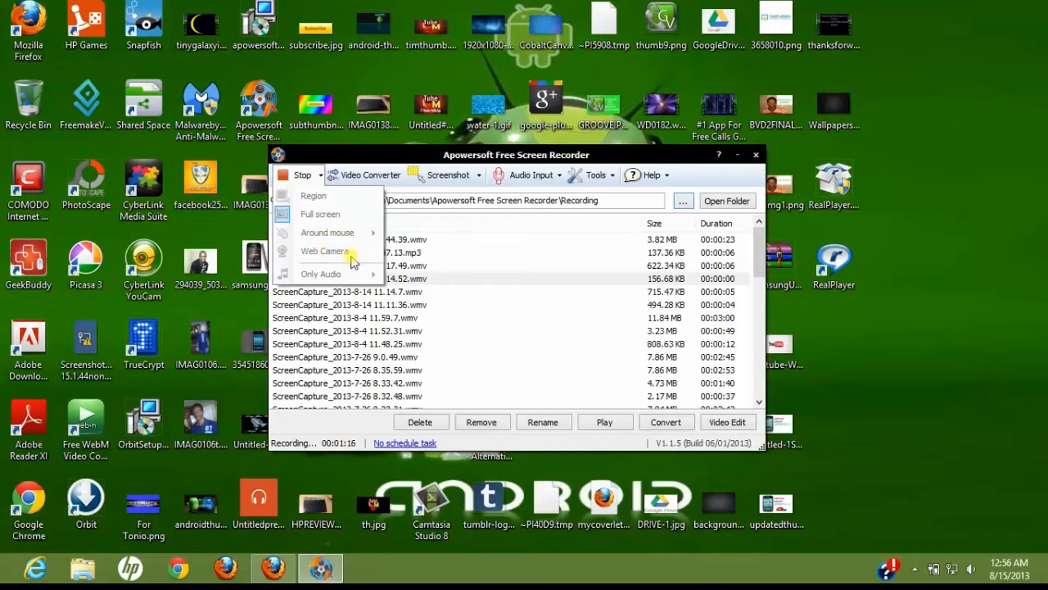
mouse_move(377, 253)
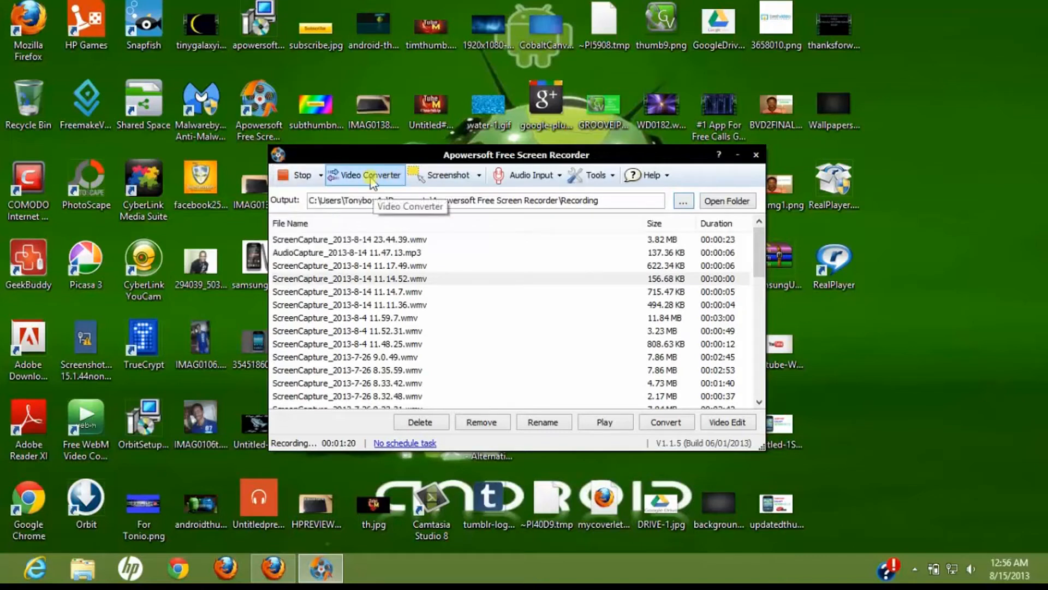
mouse_move(364, 178)
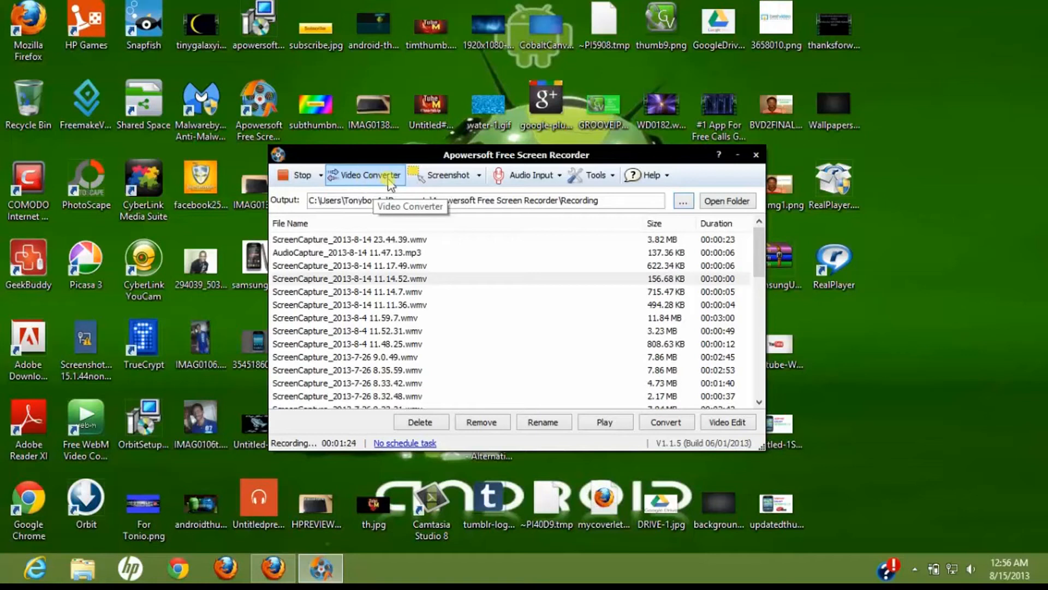
mouse_move(480, 180)
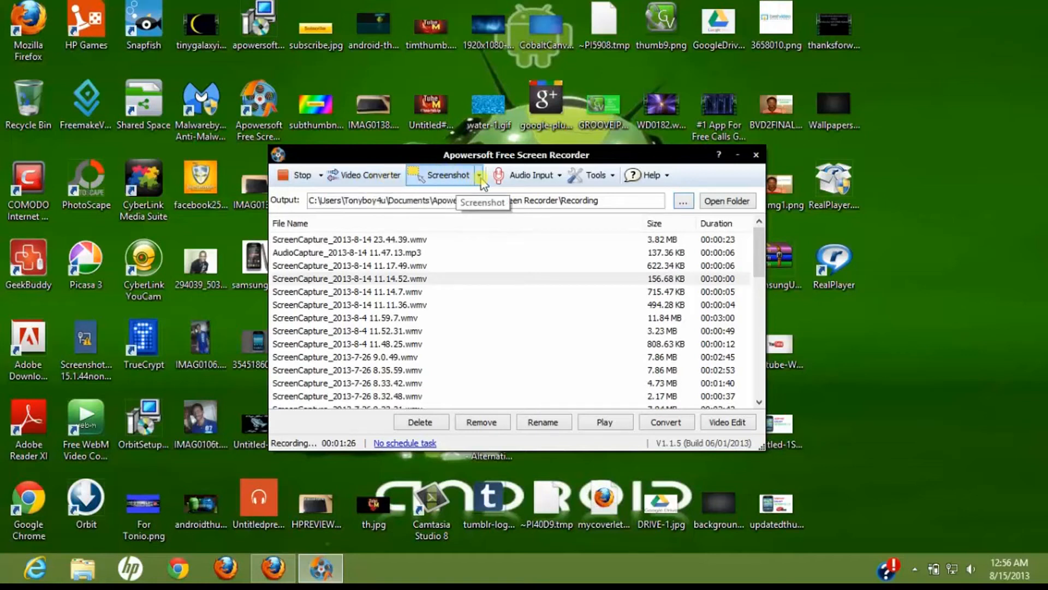
left_click(480, 175)
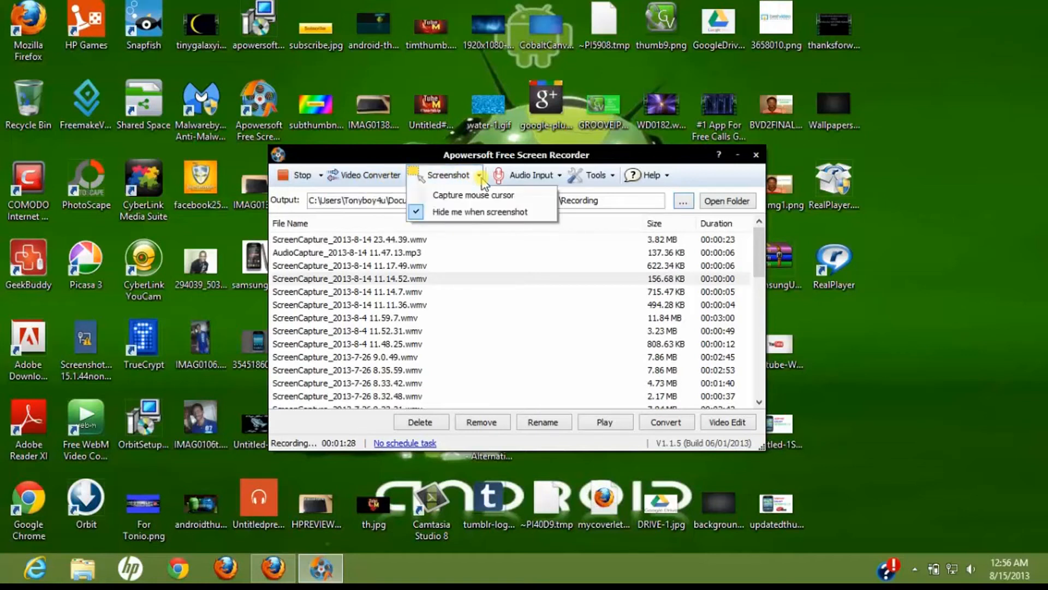
mouse_move(451, 214)
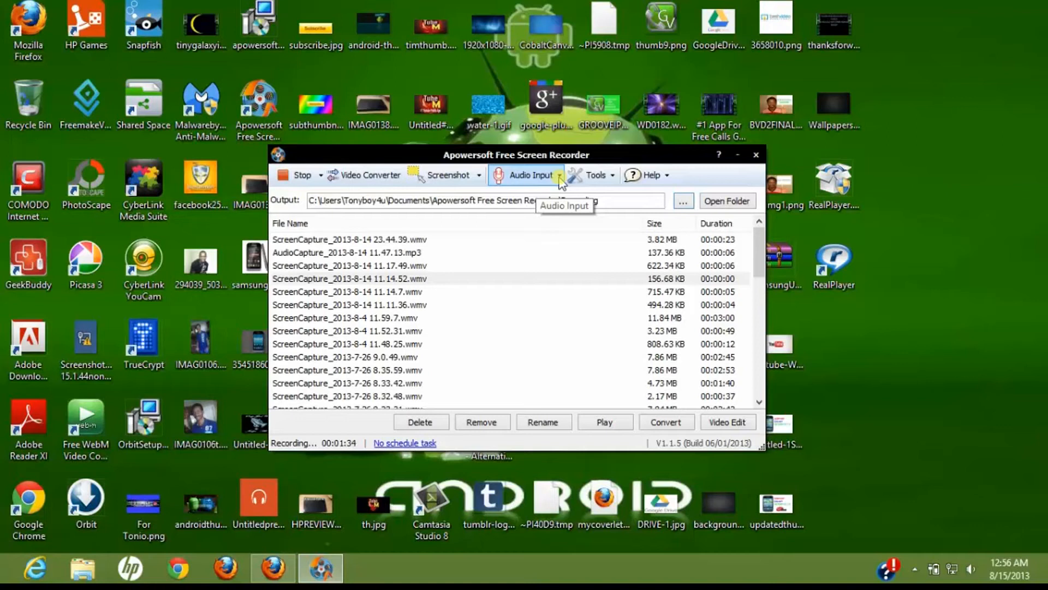
left_click(528, 174)
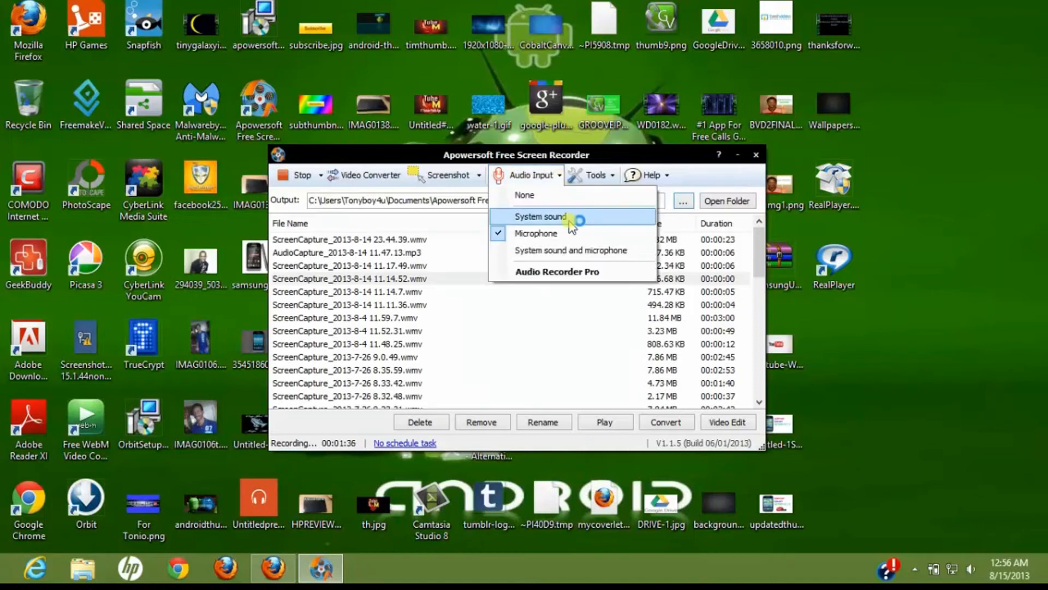
mouse_move(548, 221)
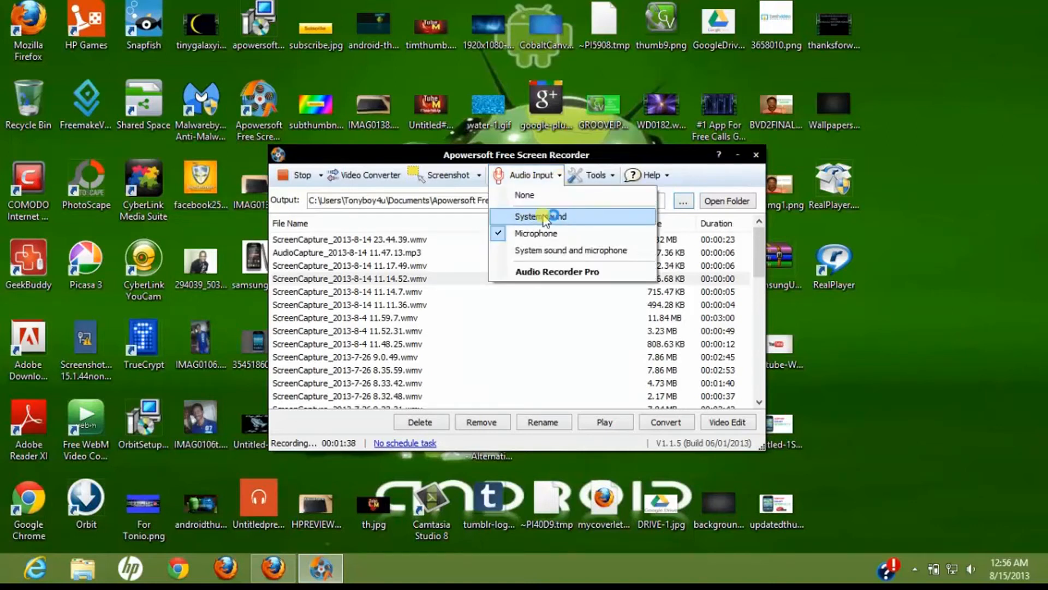
mouse_move(572, 249)
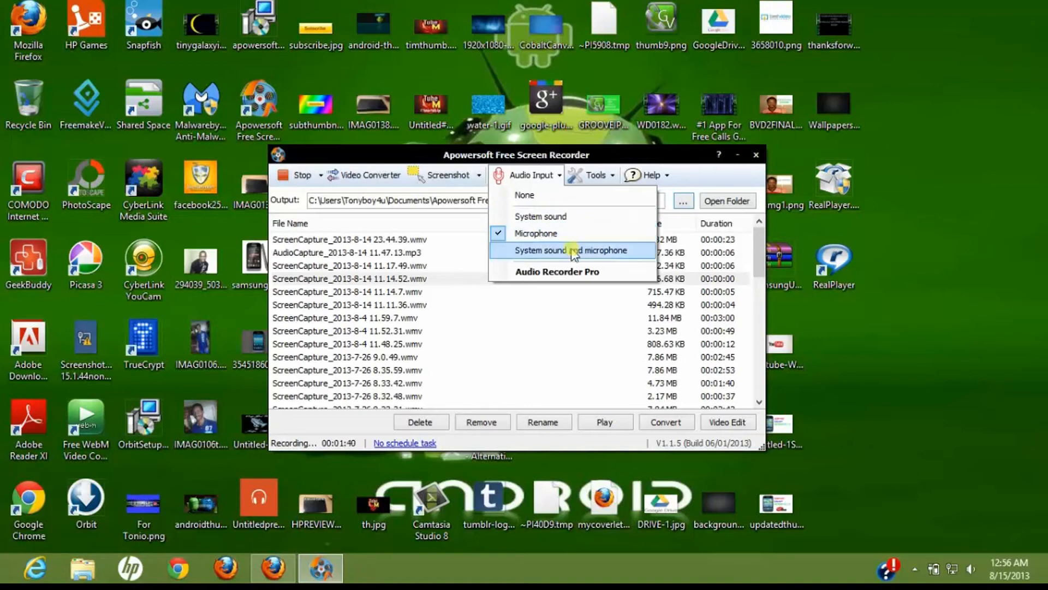
mouse_move(590, 195)
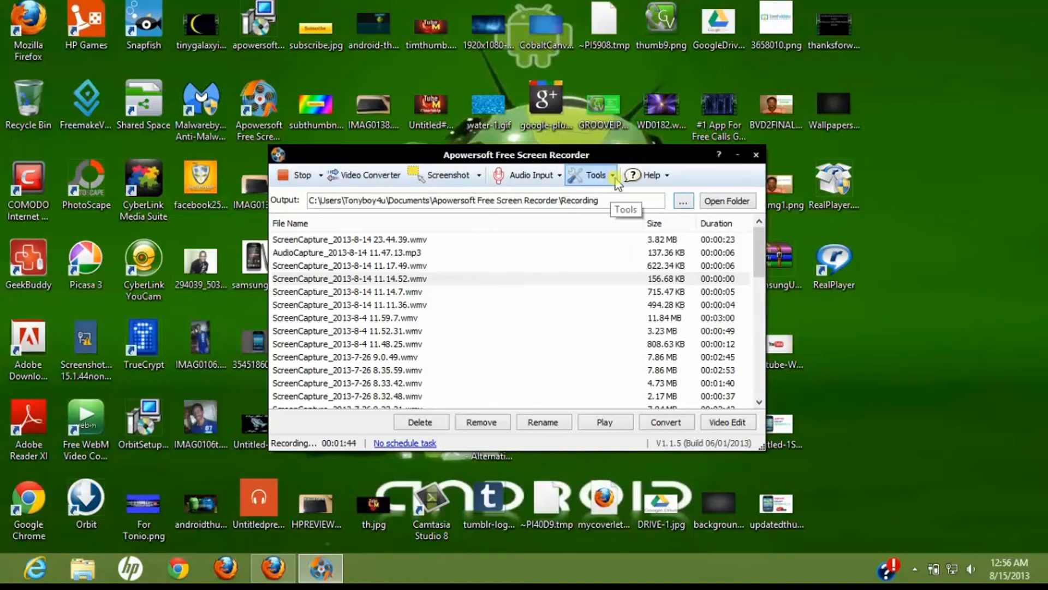
Open Tools > Options to view the recording, screenshot and drawing keyboard shortcuts.
left_click(595, 175)
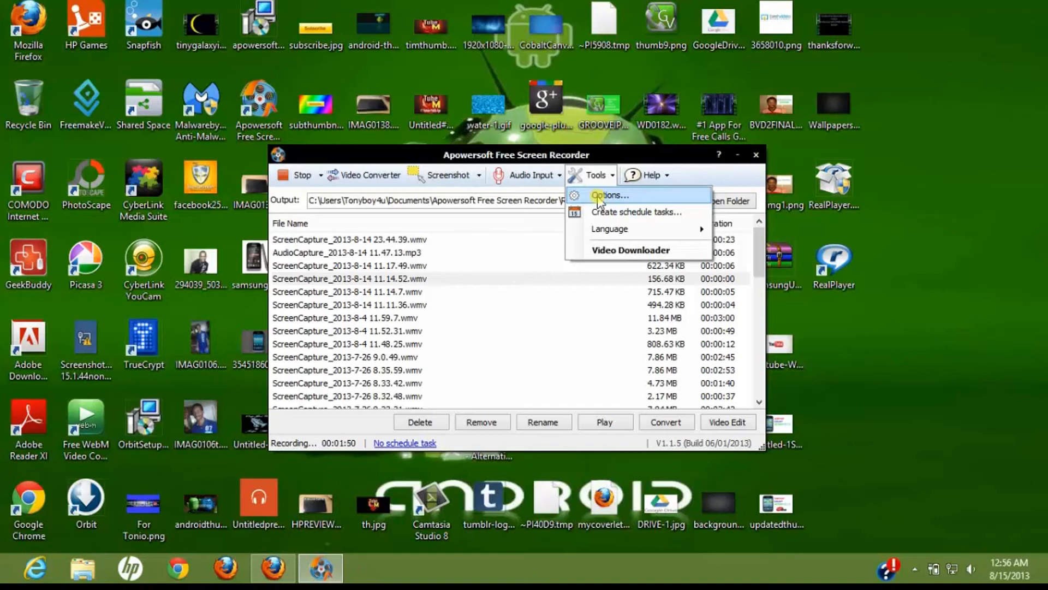
left_click(608, 194)
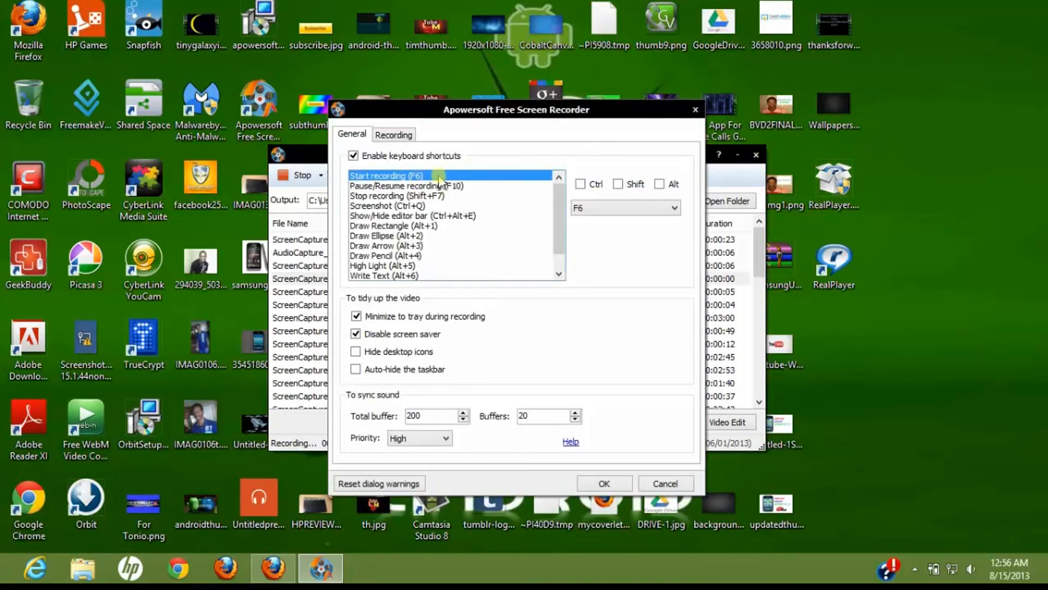
mouse_move(391, 238)
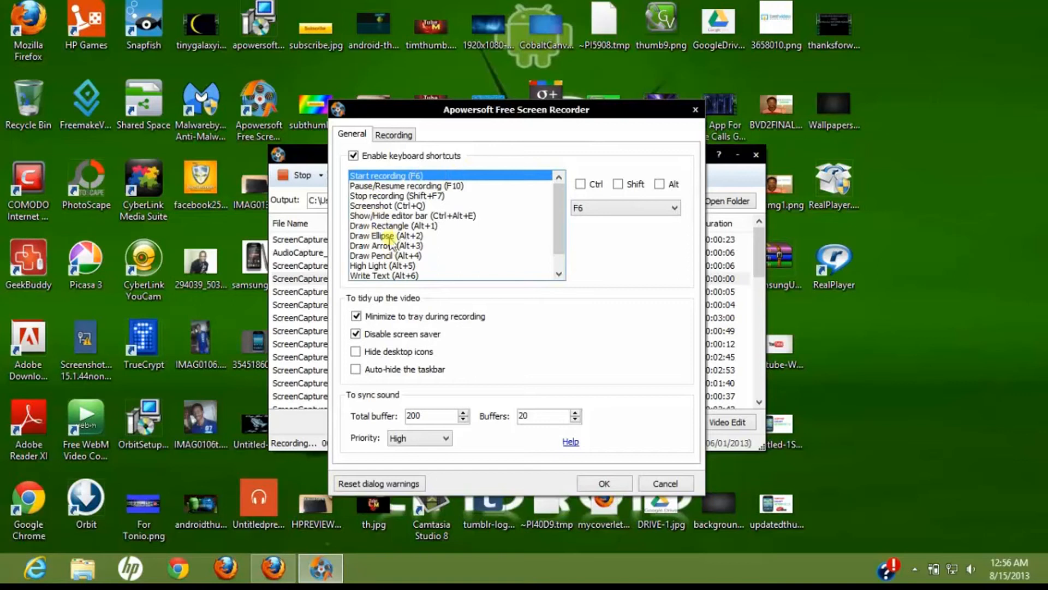
mouse_move(451, 206)
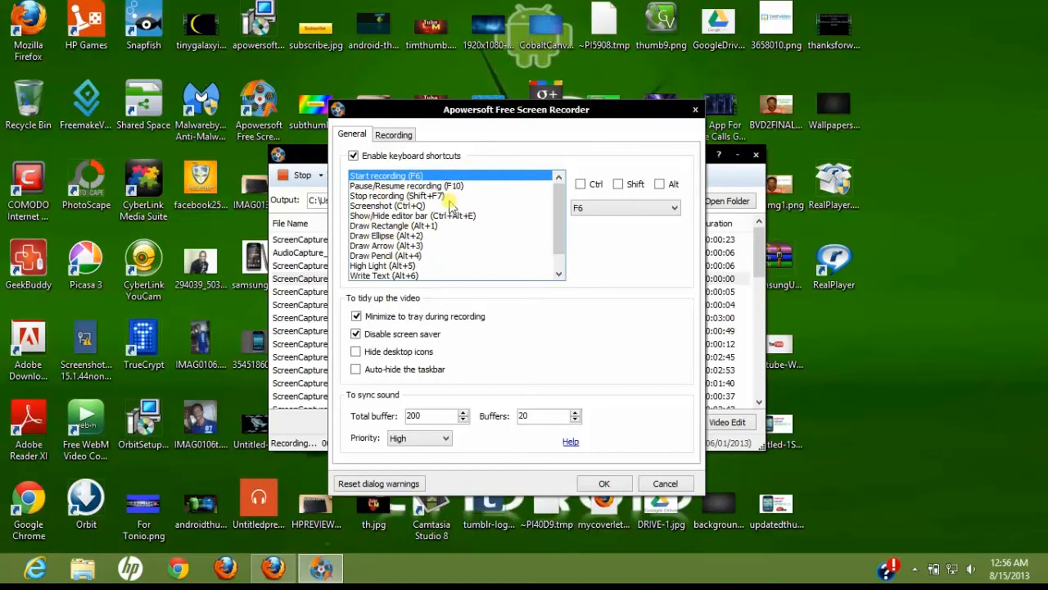
mouse_move(658, 474)
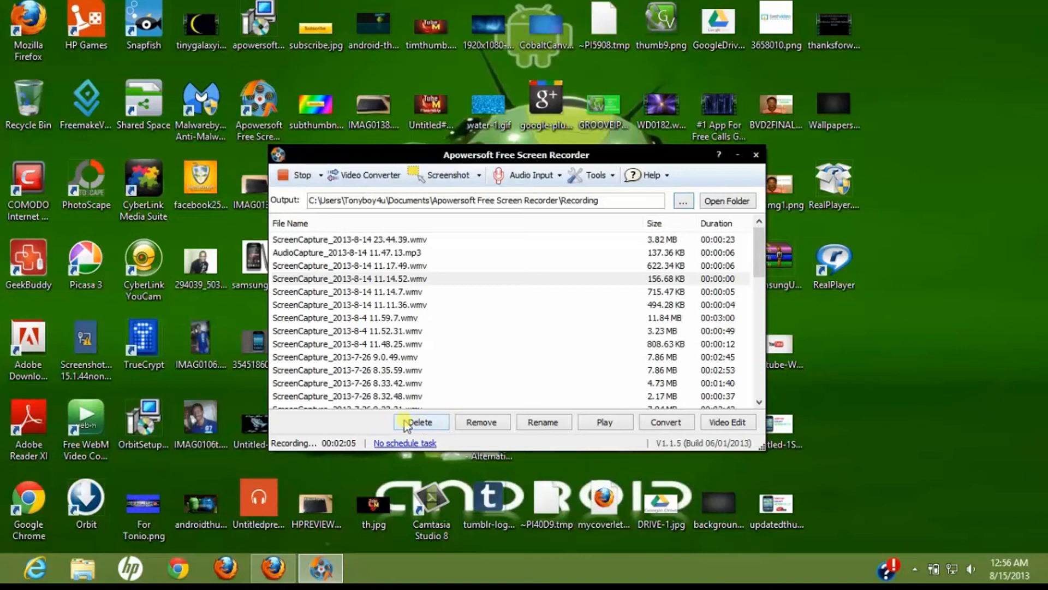
mouse_move(482, 422)
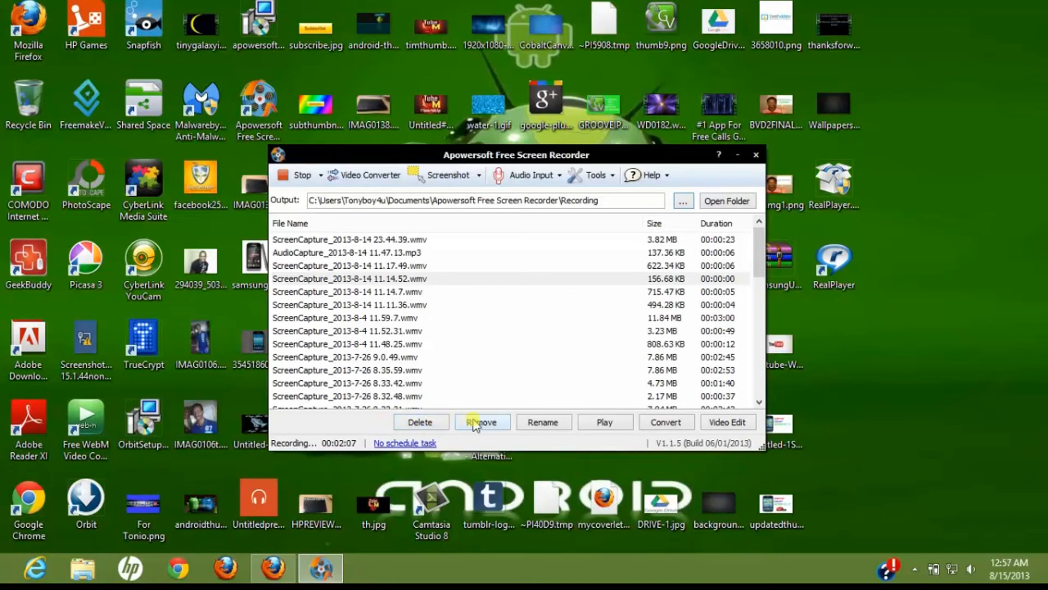
mouse_move(544, 422)
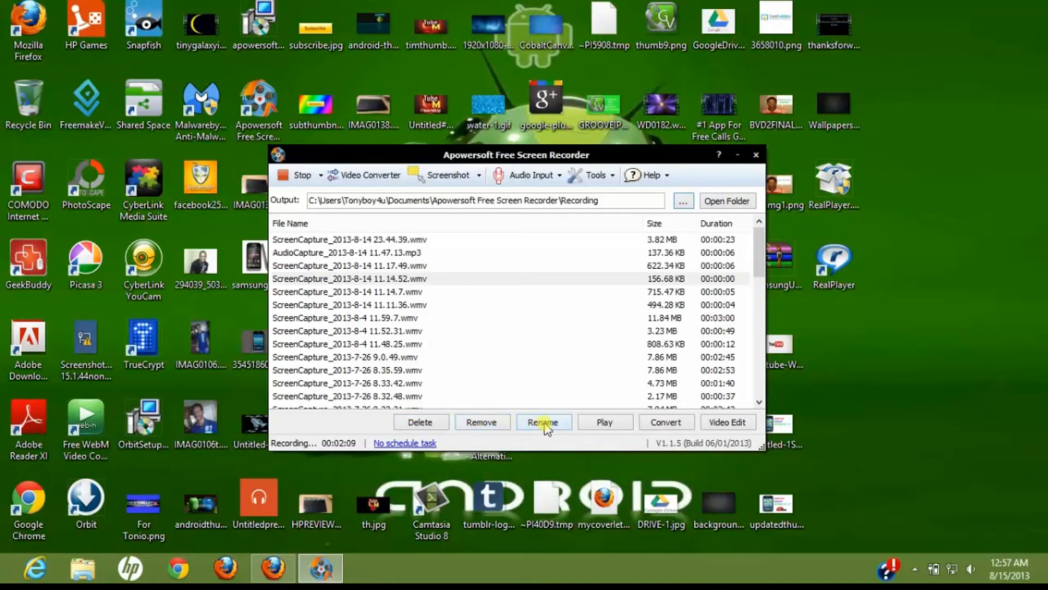
mouse_move(604, 422)
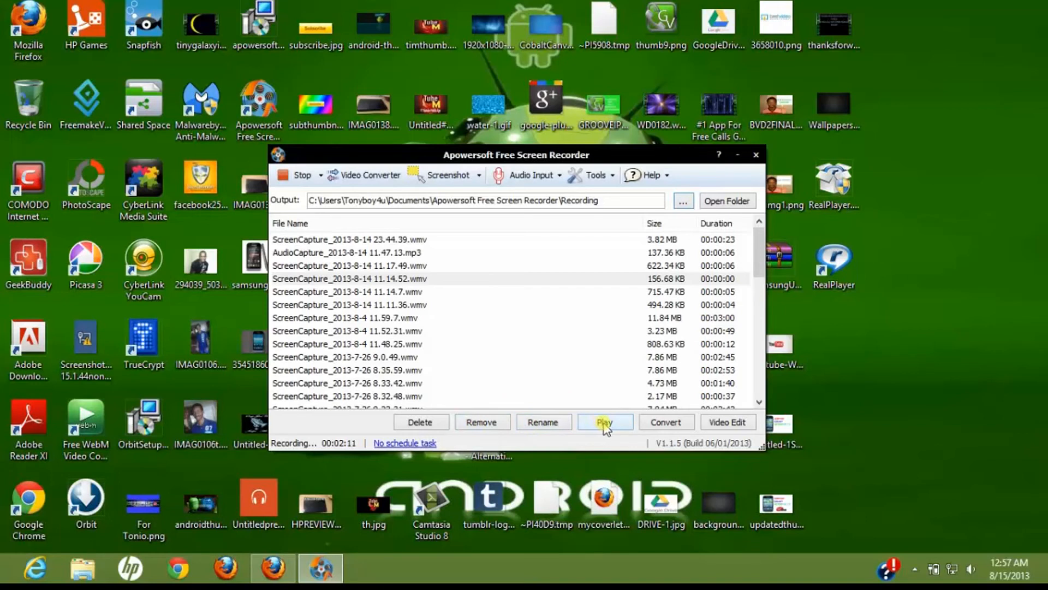
mouse_move(666, 422)
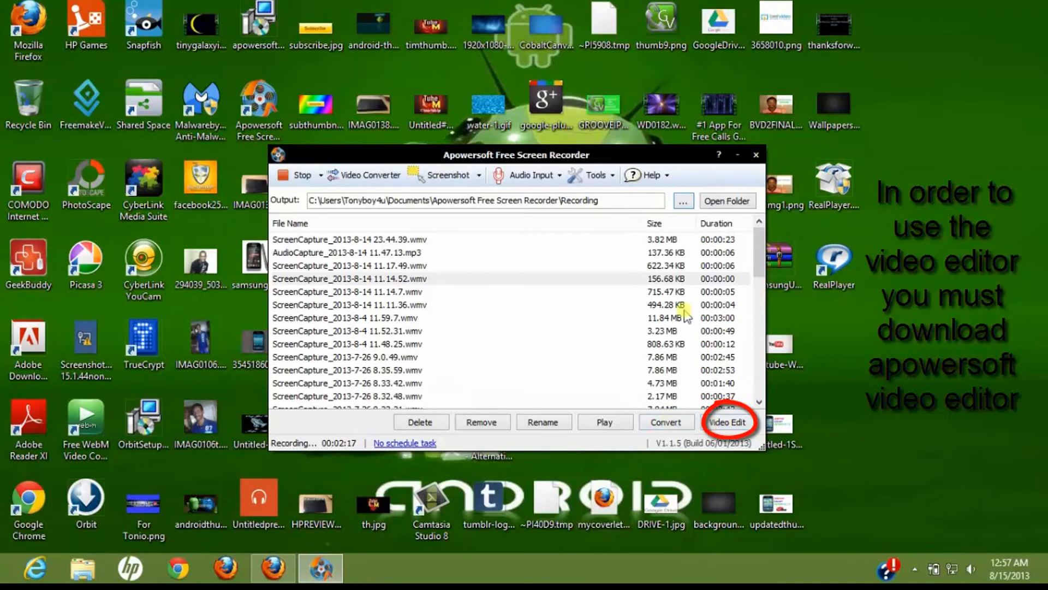
mouse_move(643, 155)
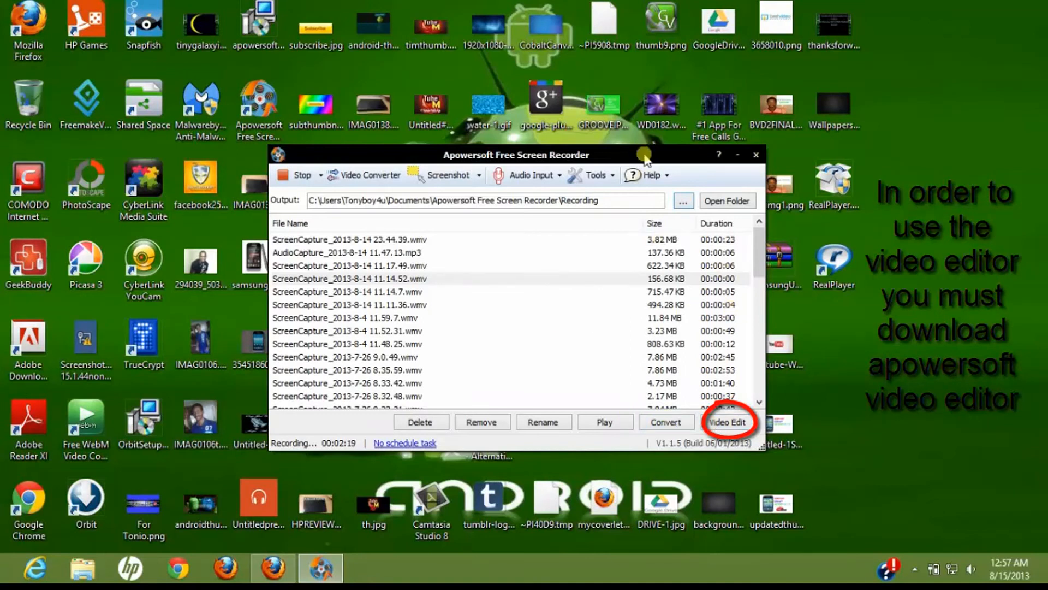